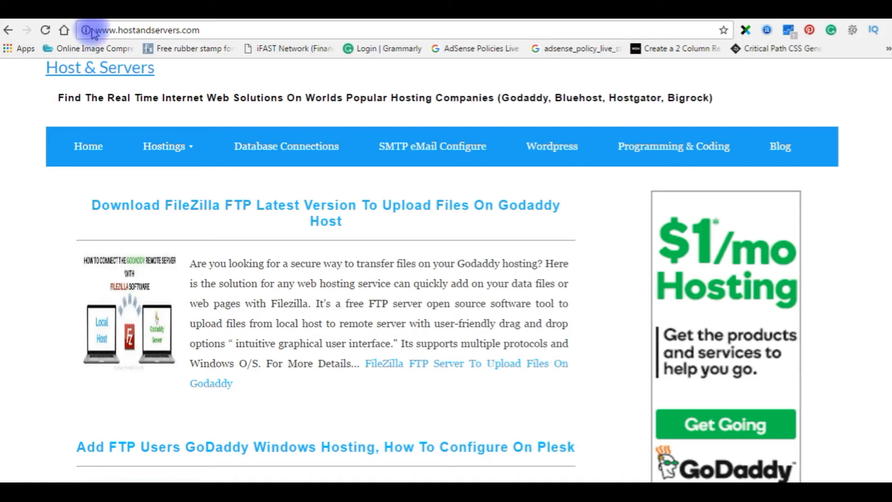
Reload hostandservers.com in Chrome, revealing the Server Error in '/' Application page.
left_click(147, 30)
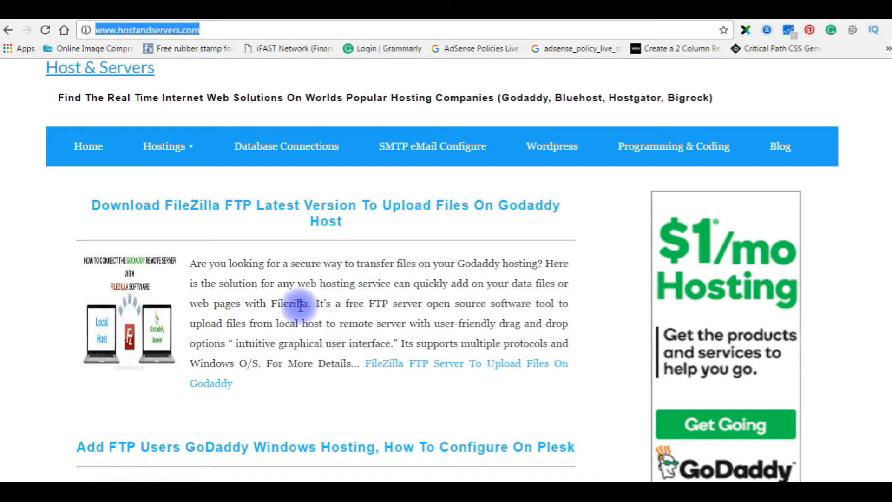
scroll("down", 3)
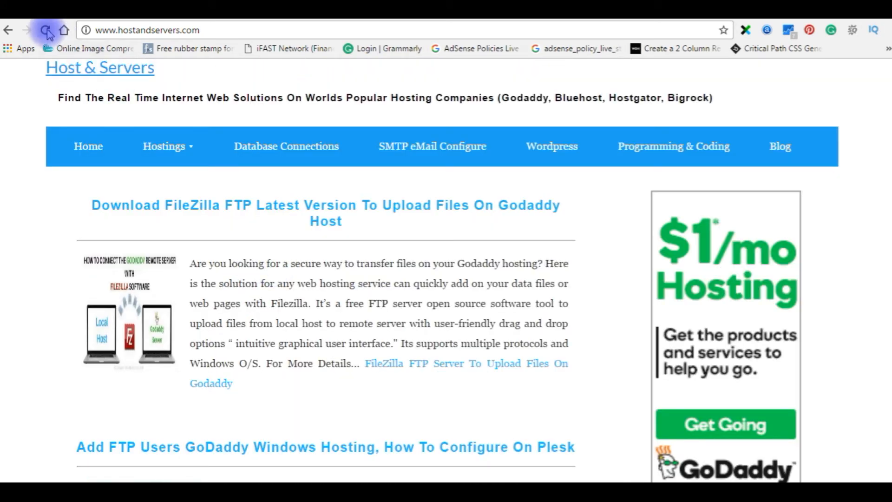
left_click(46, 30)
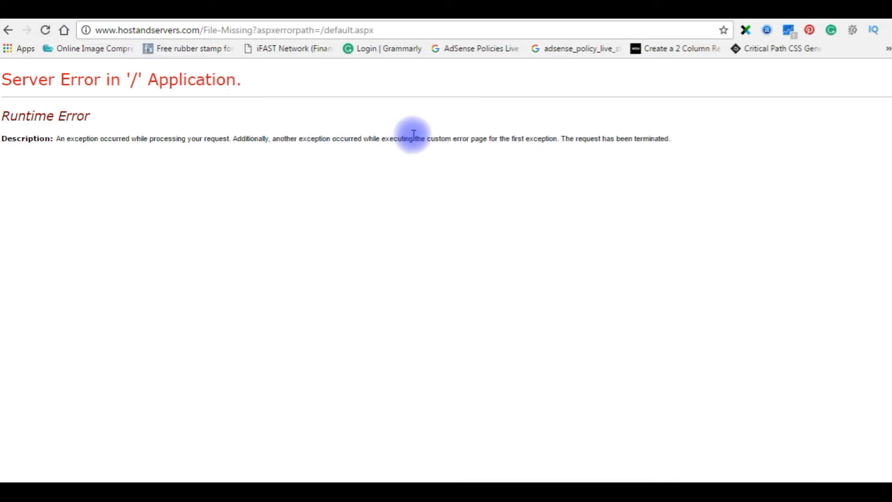
double_click(45, 116)
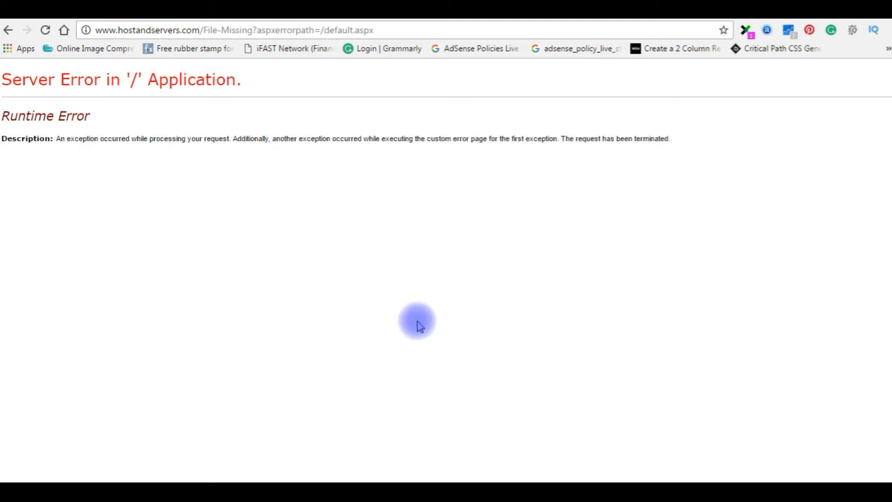
mouse_move(321, 172)
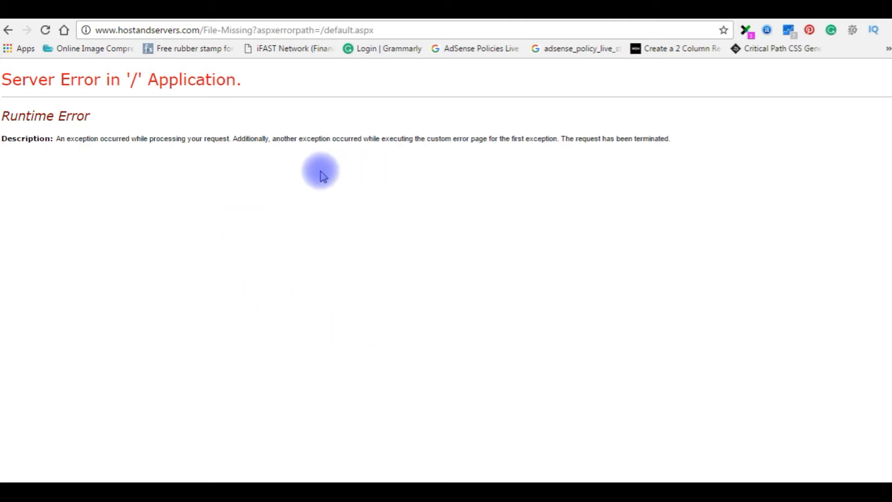
mouse_move(395, 250)
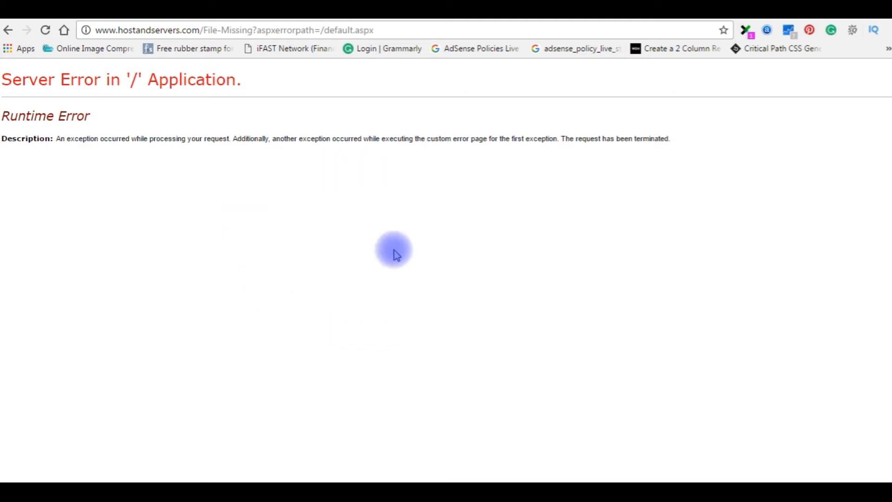
mouse_move(428, 251)
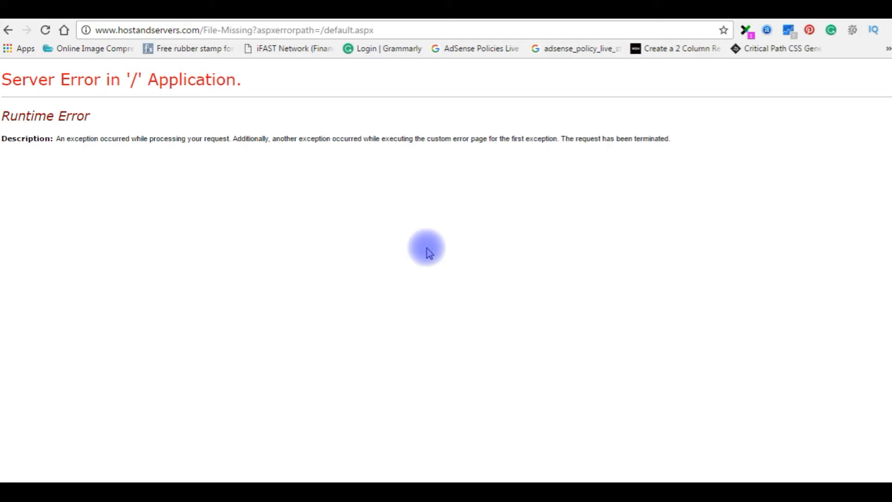
mouse_move(112, 78)
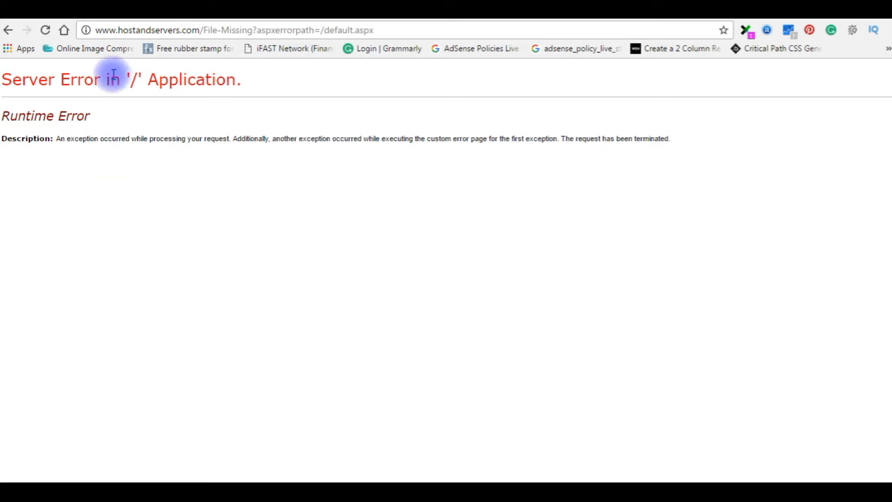
mouse_move(254, 318)
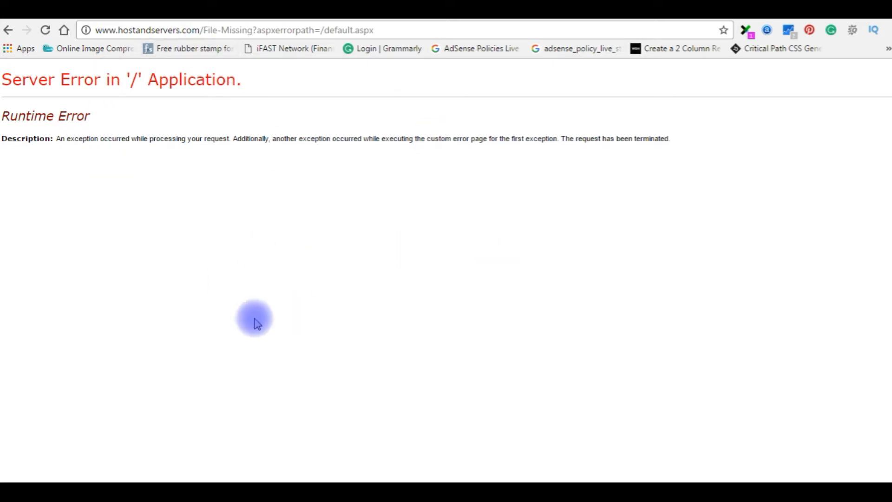
mouse_move(178, 193)
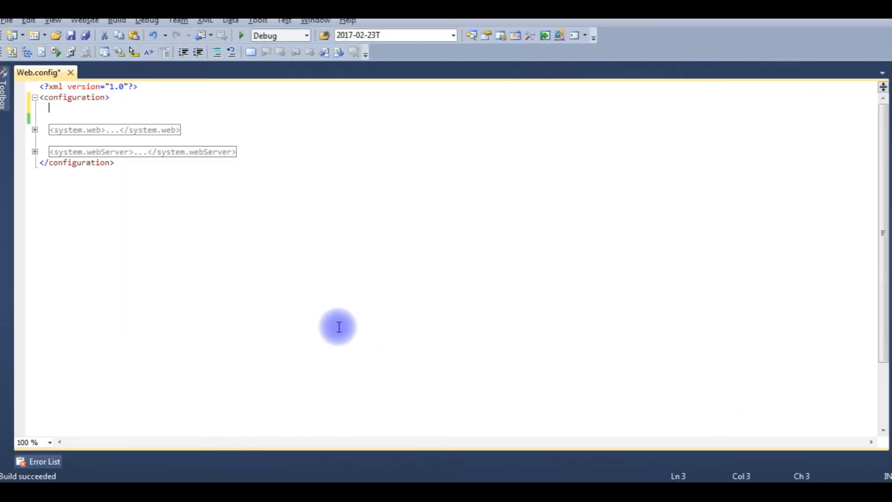
mouse_move(154, 265)
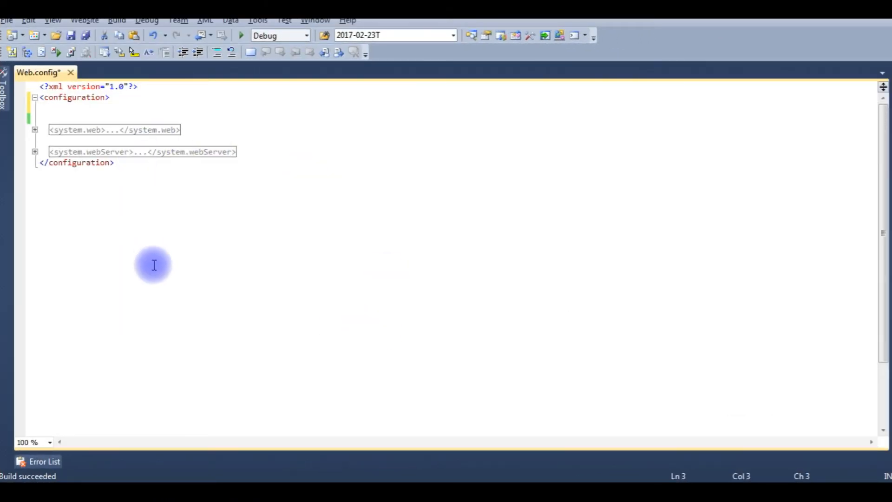
mouse_move(65, 105)
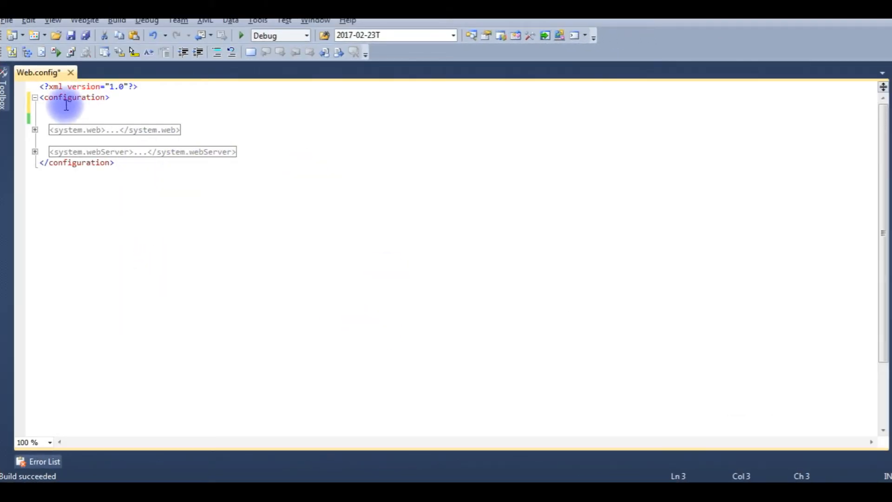
mouse_move(142, 108)
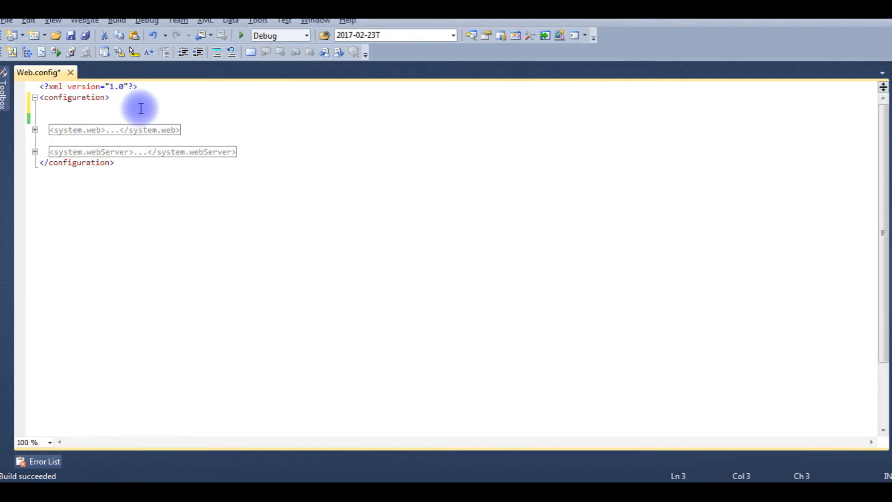
Add a godaddyconnectionstring entry with empty connectionString and System.Data.SqlClient provider to Web.config.
type("<connectionStrings>")
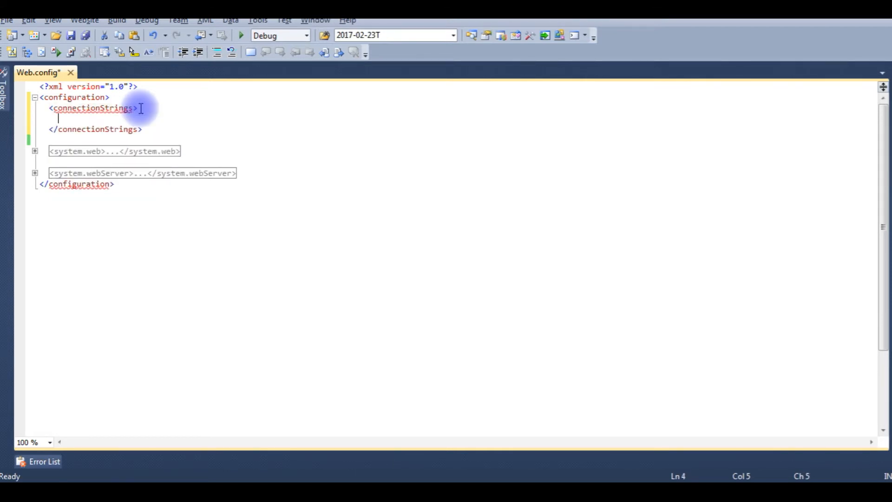
type("<add name=\"\"/>")
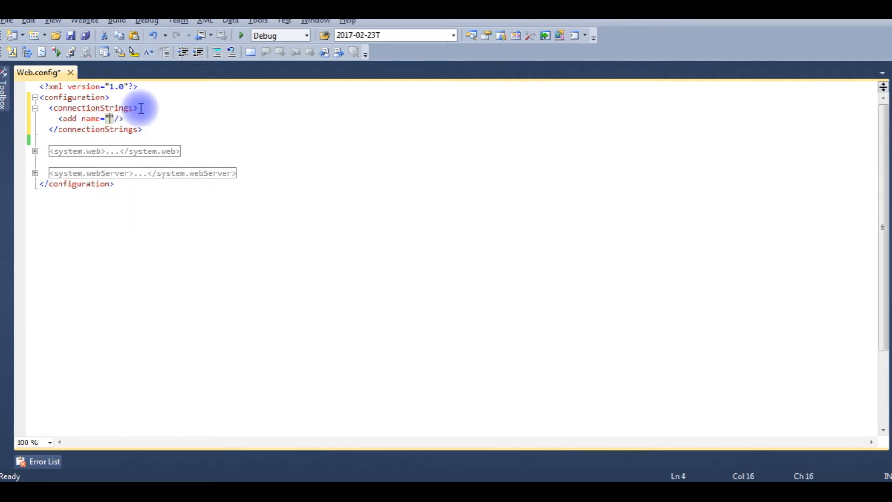
type("godaddy")
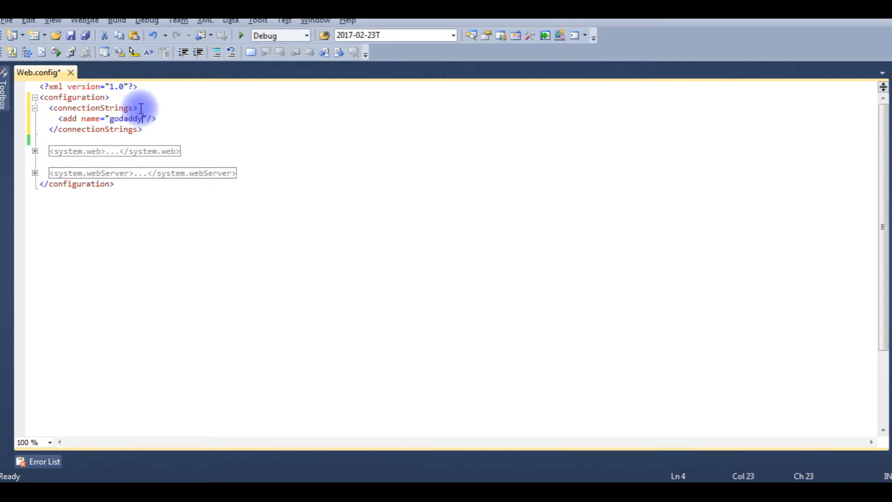
type("connections")
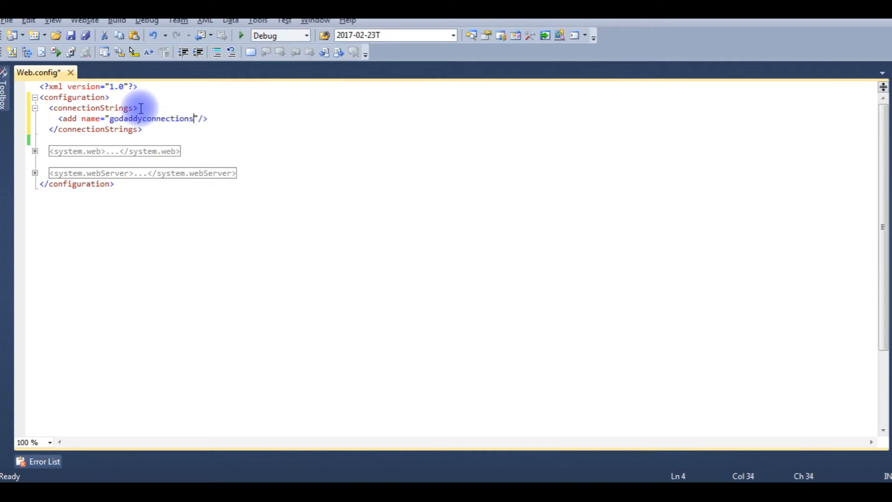
type("string")
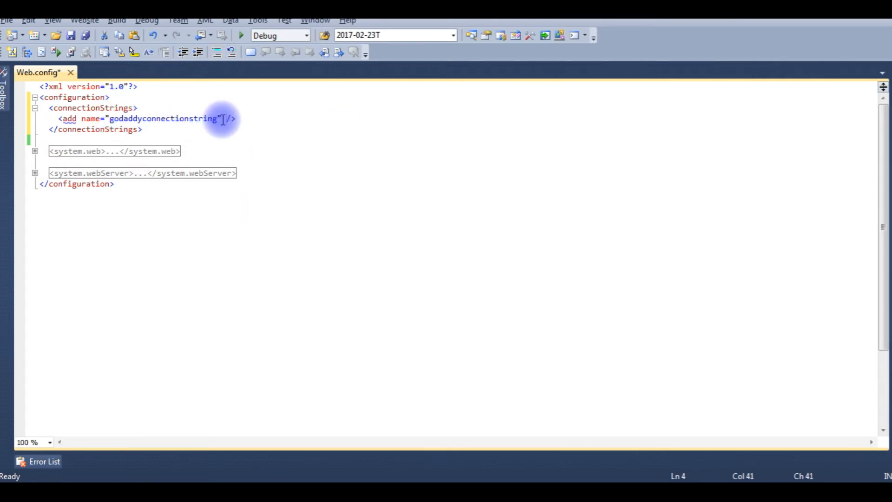
type("connectionString=\"\" providerName=\"")
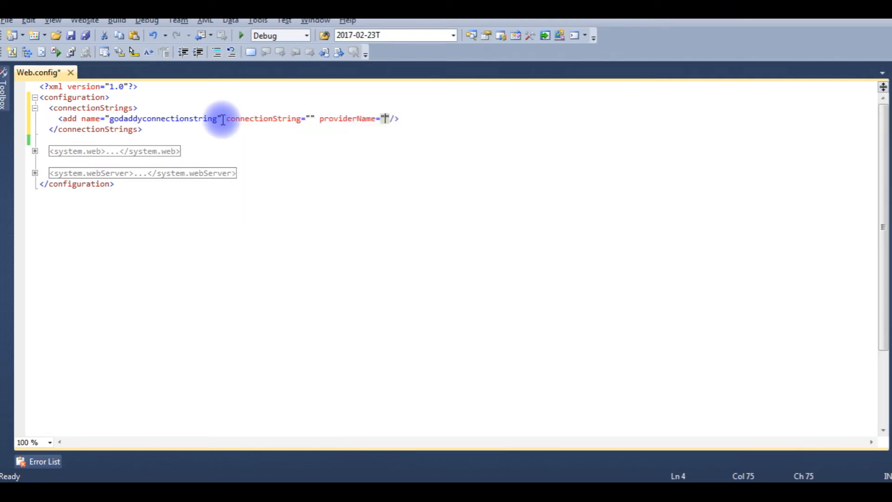
type("System.Data.SqlClient")
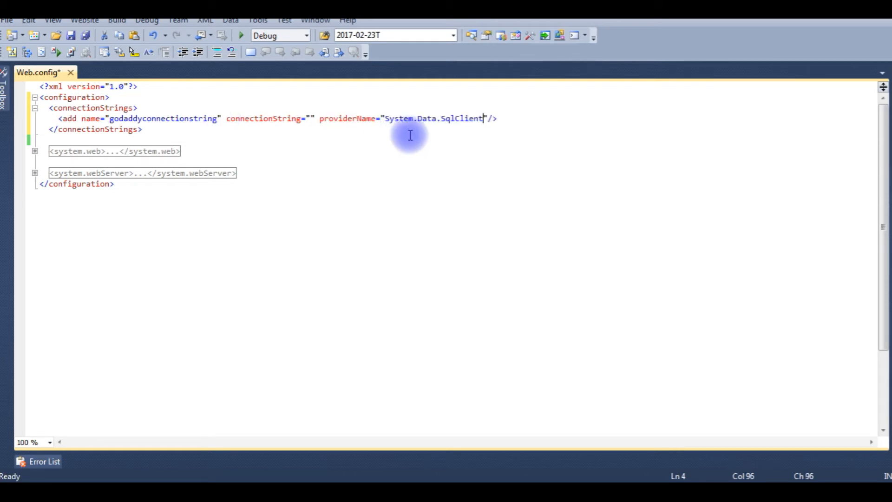
mouse_move(472, 123)
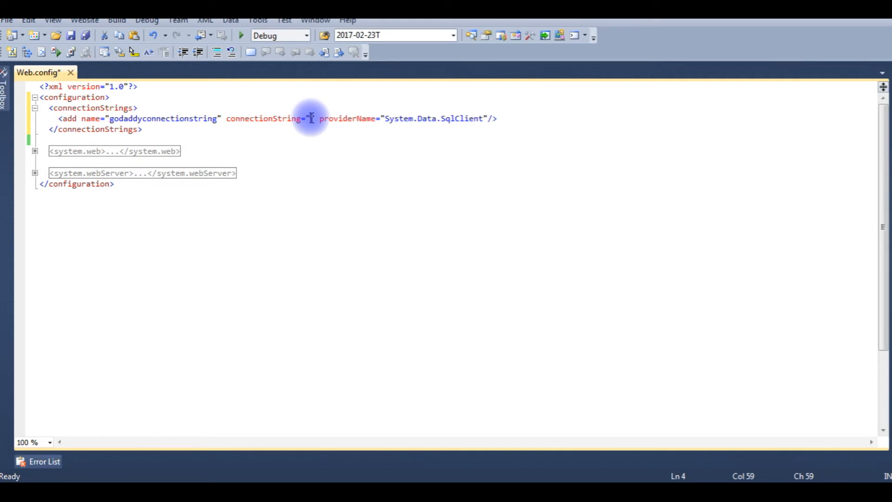
mouse_move(326, 169)
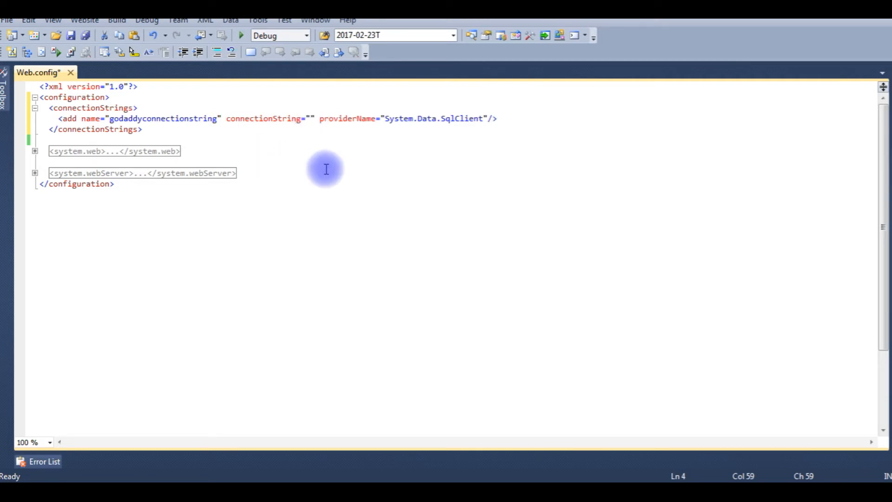
mouse_move(312, 131)
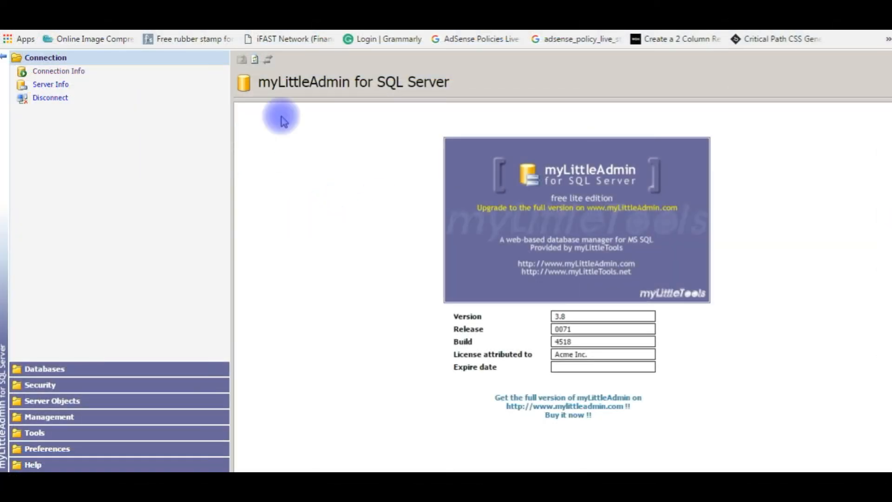
mouse_move(284, 222)
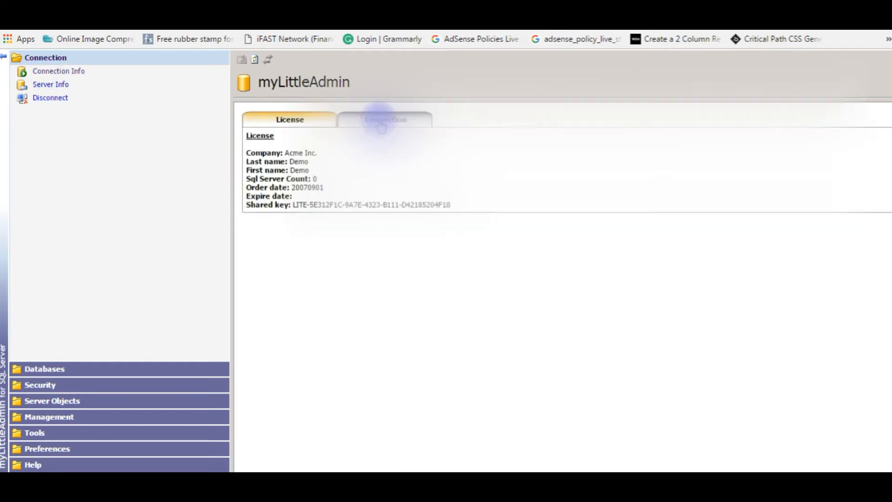
Show the SQL Server connection details in myLittleAdmin's Connection Info page.
left_click(385, 119)
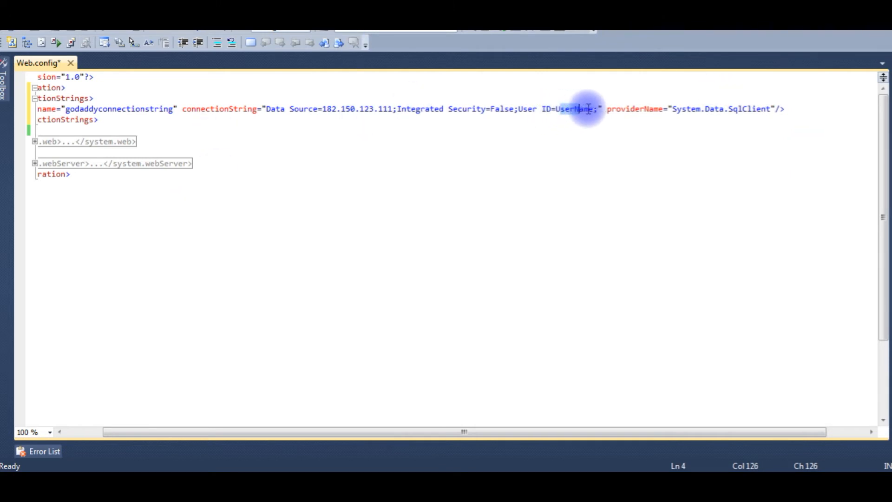
type("ame")
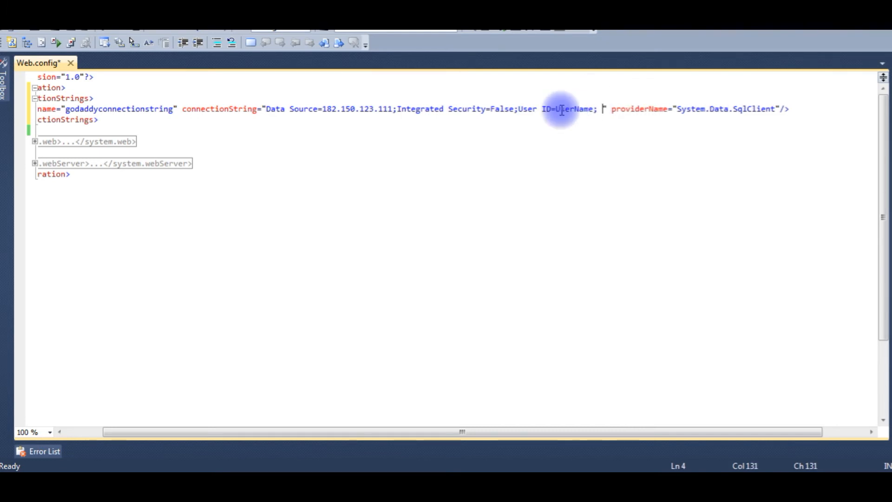
type("Password")
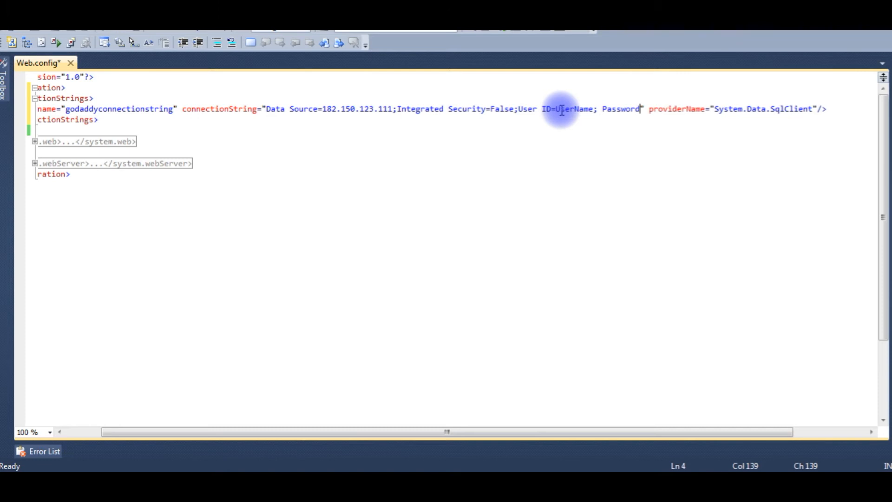
type("\"")
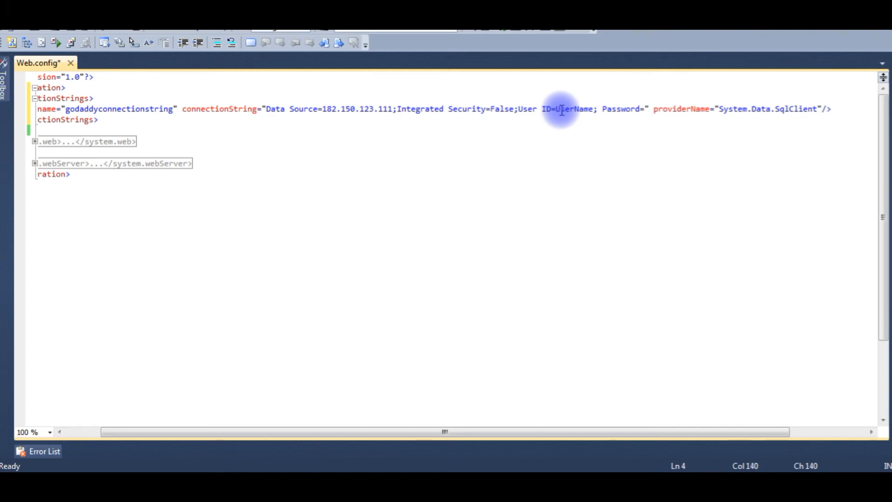
type("pa")
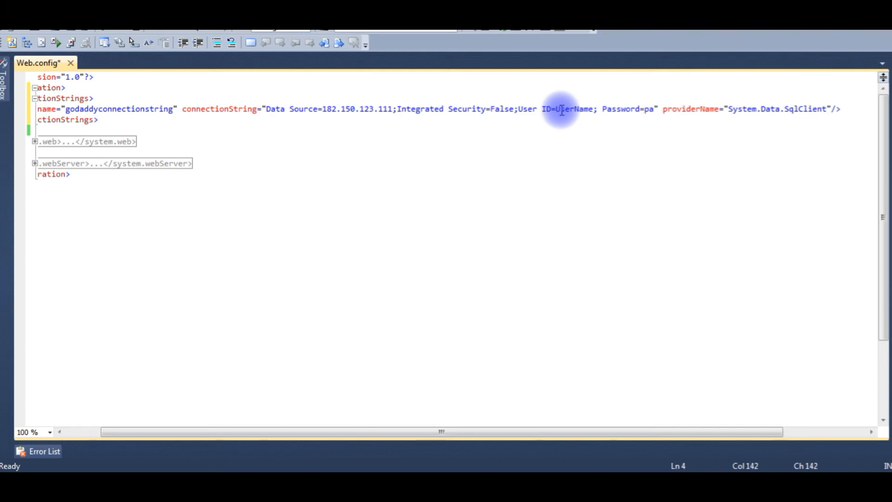
type("wd12")
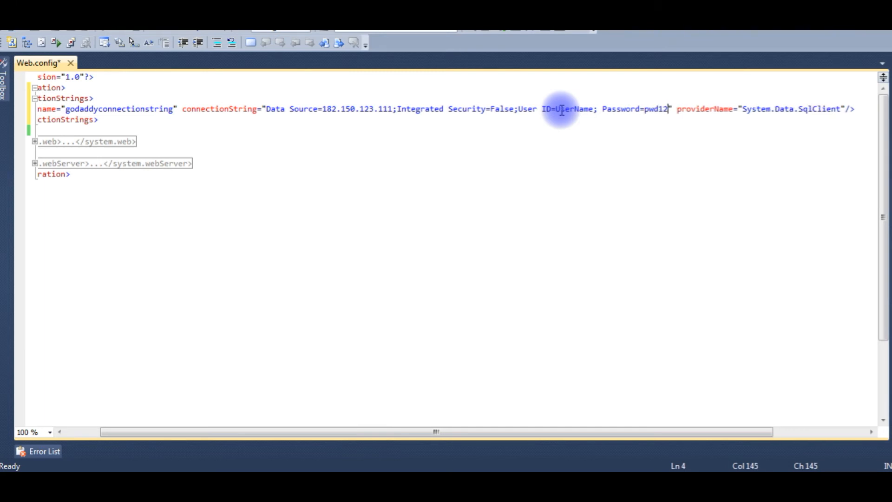
type("3")
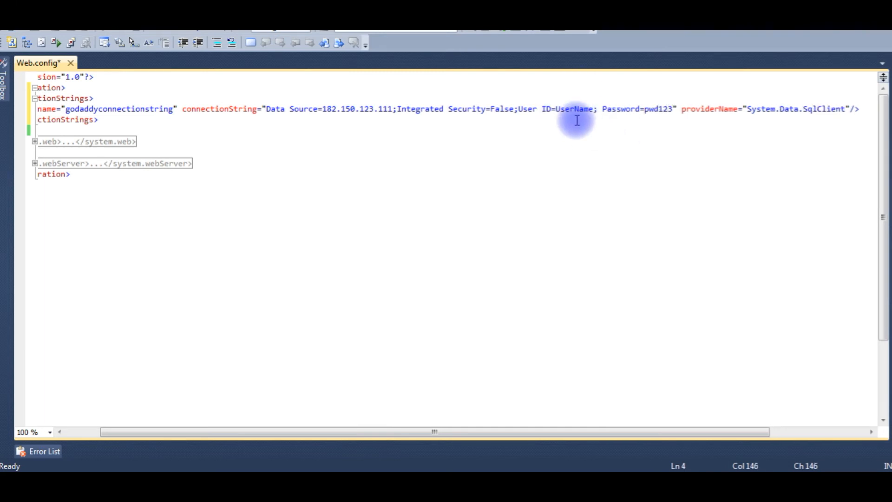
mouse_move(464, 247)
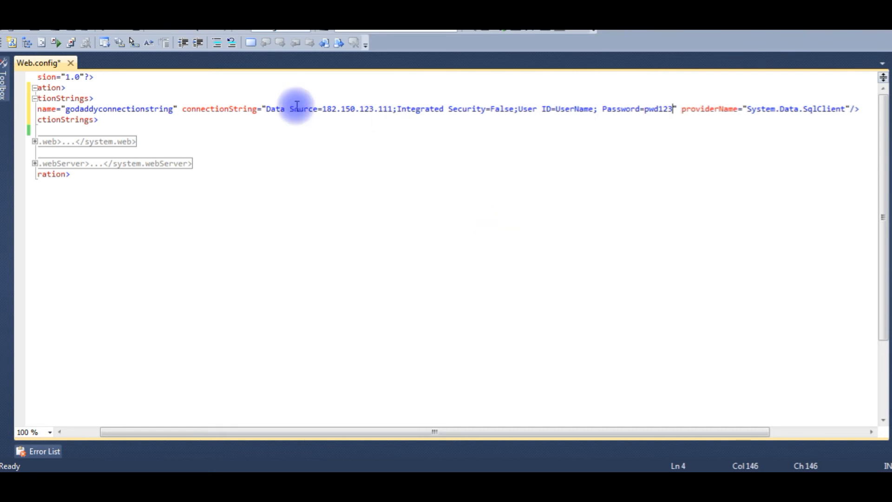
mouse_move(387, 109)
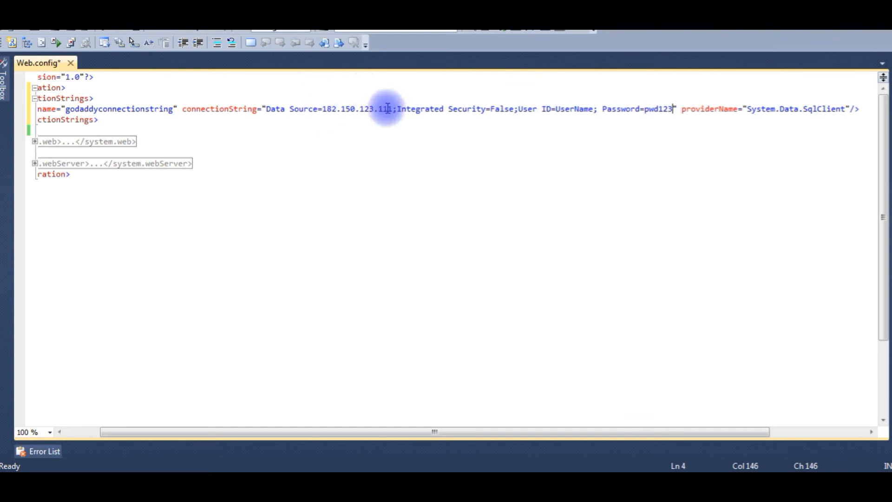
mouse_move(552, 113)
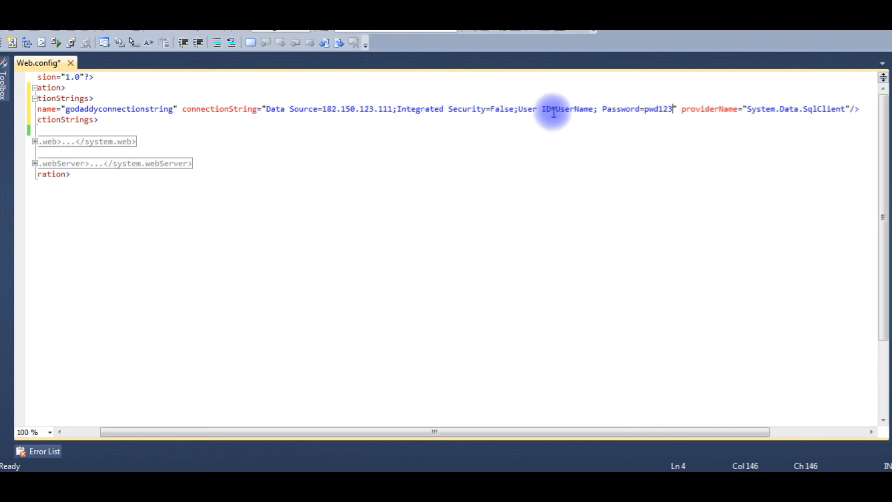
mouse_move(616, 109)
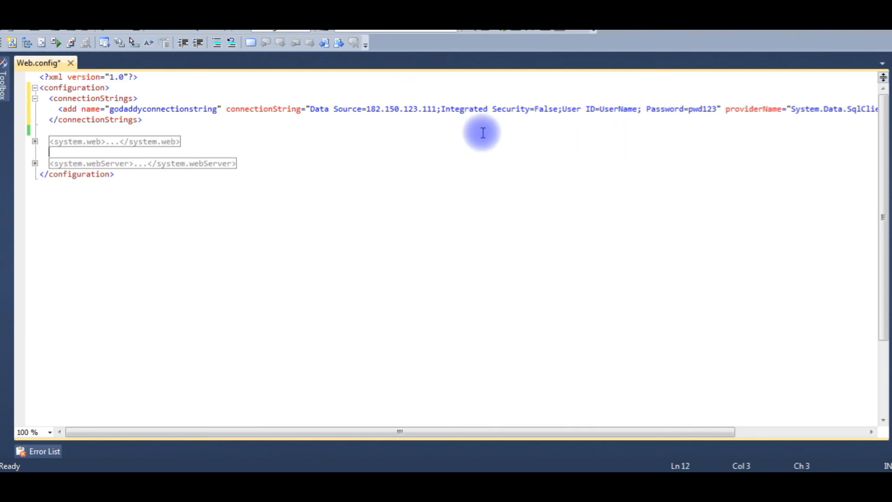
mouse_move(609, 109)
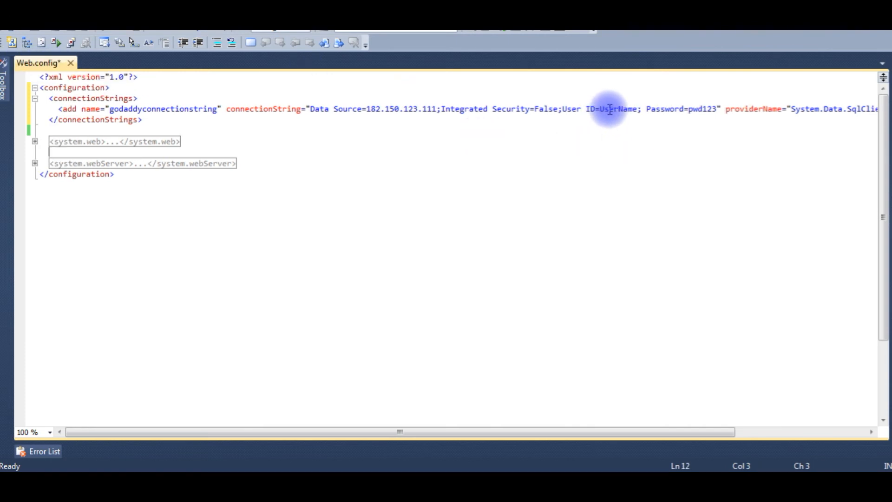
mouse_move(549, 173)
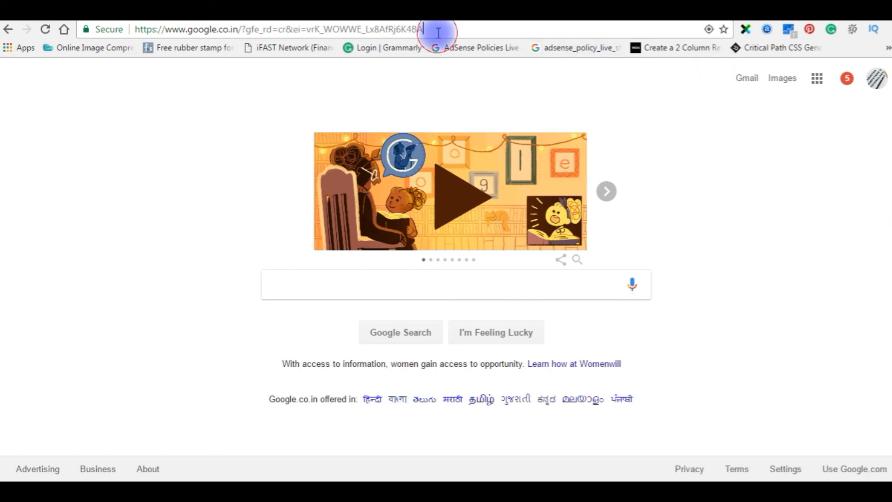
left_click(276, 28)
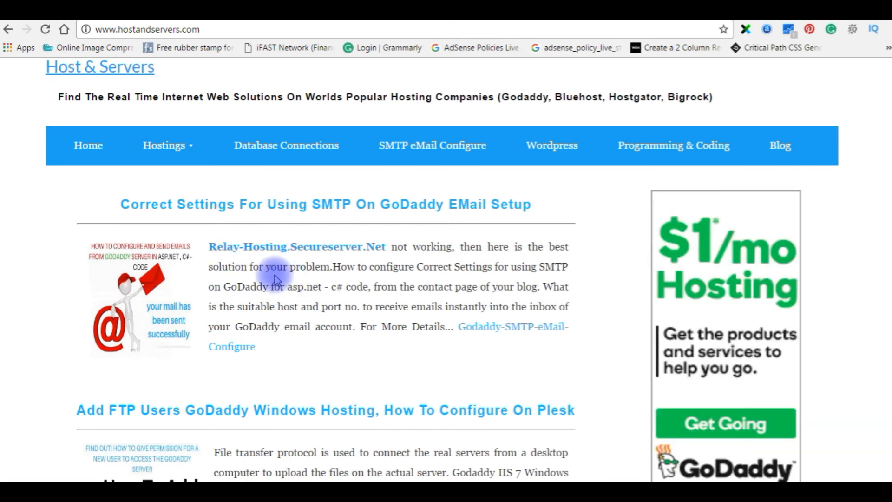
left_click(46, 30)
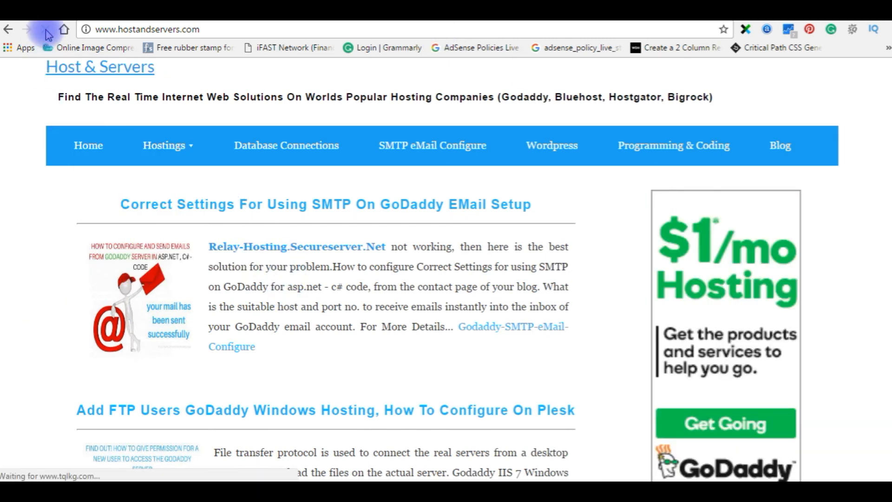
left_click(44, 30)
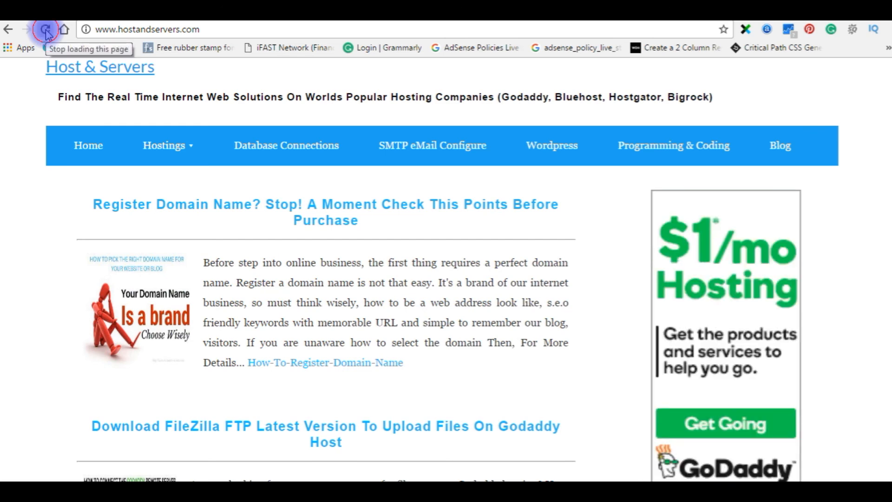
left_click(45, 29)
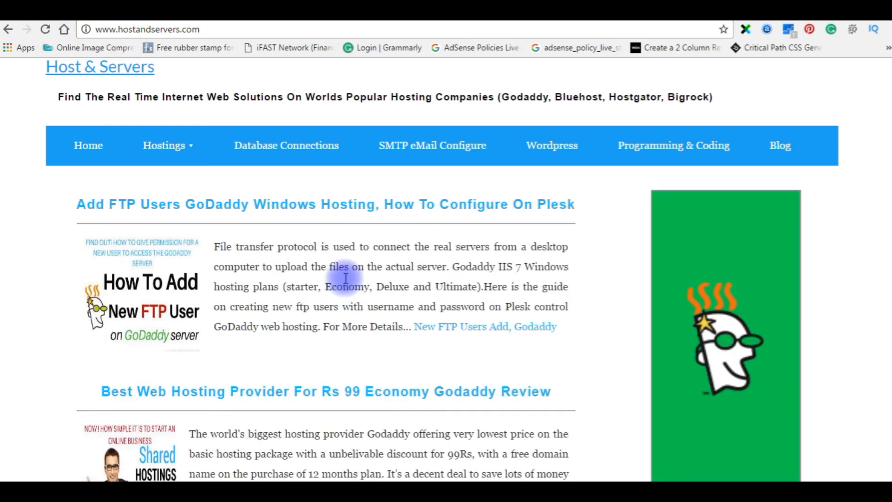